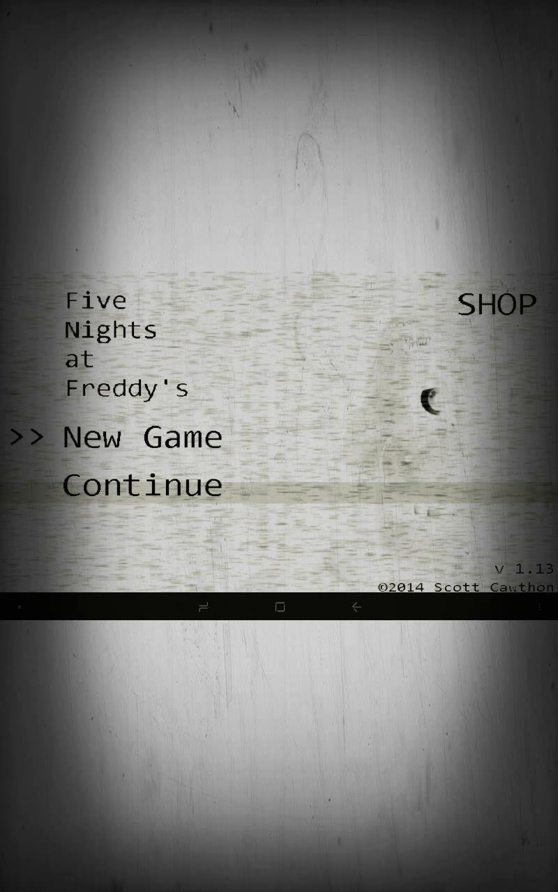
Step: Start a new game from the main menu so Night 1 begins at 12 AM
click(143, 438)
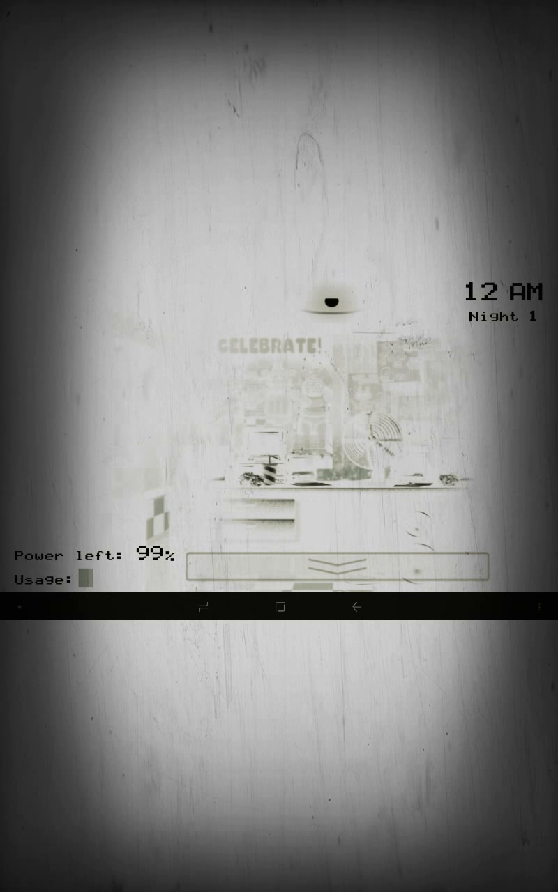
Step: Flip up the camera monitor and watch the feeds until Night 1 reaches 1 AM
click(335, 572)
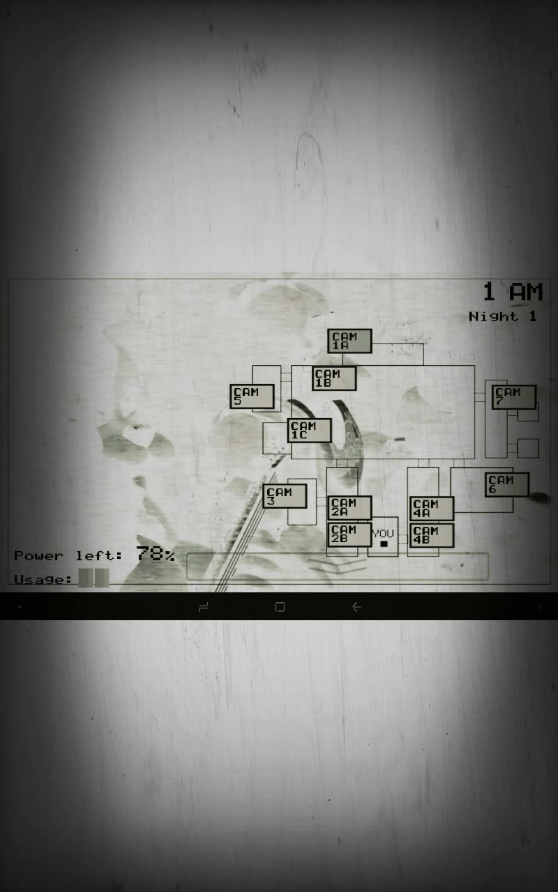
Step: Leave the game for the home screen and launch Google Play Store
click(280, 607)
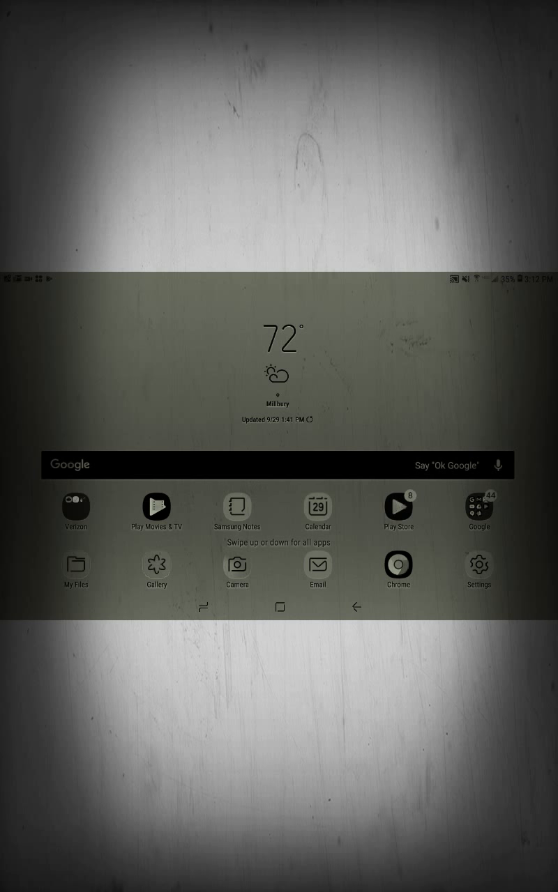
click(398, 507)
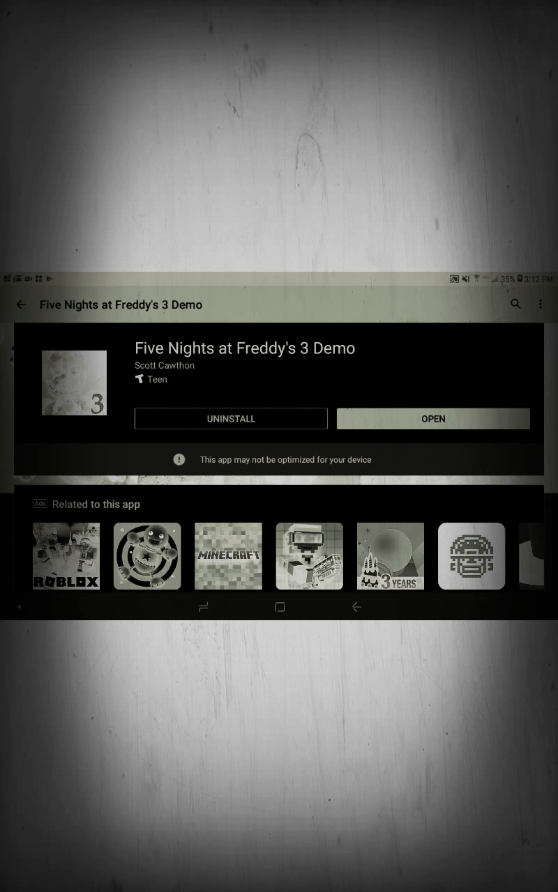
Step: Begin a store search with 'face re' entered, bringing up face recorder suggestions
click(515, 304)
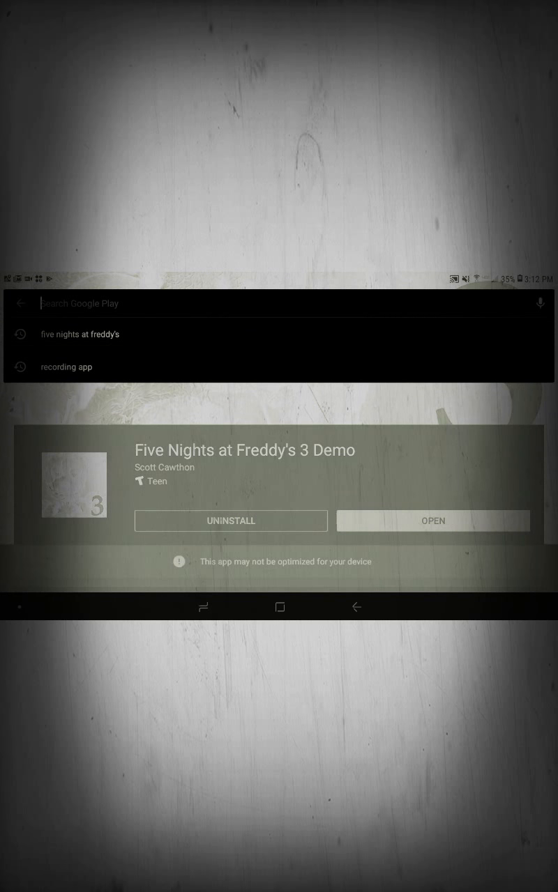
click(279, 303)
text(f)
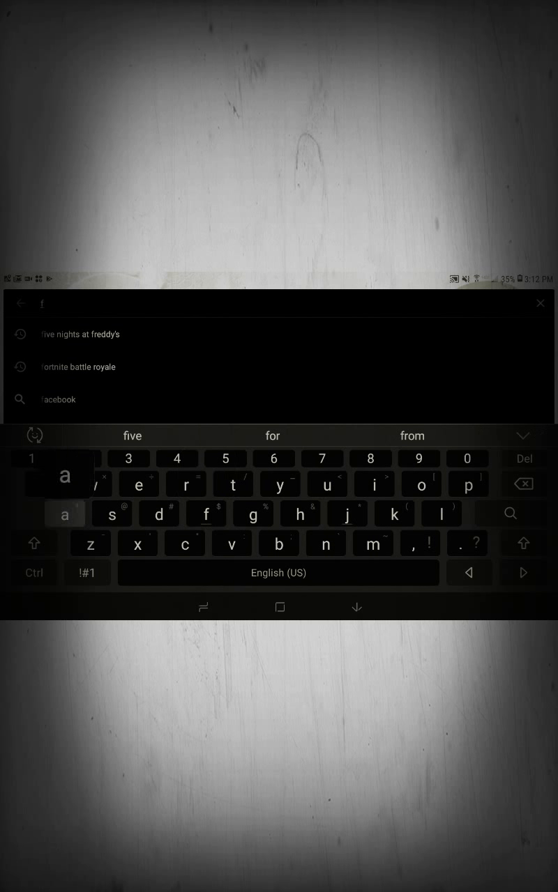
text(ace)
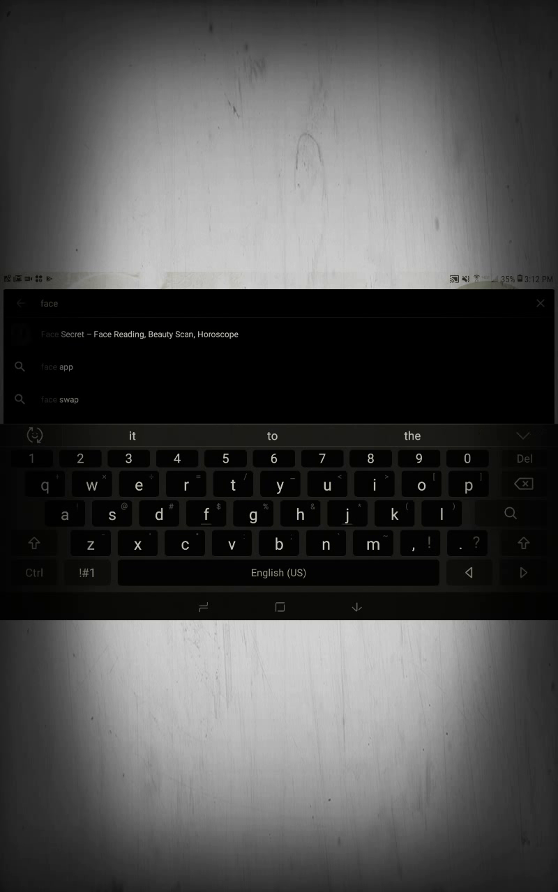
text(re)
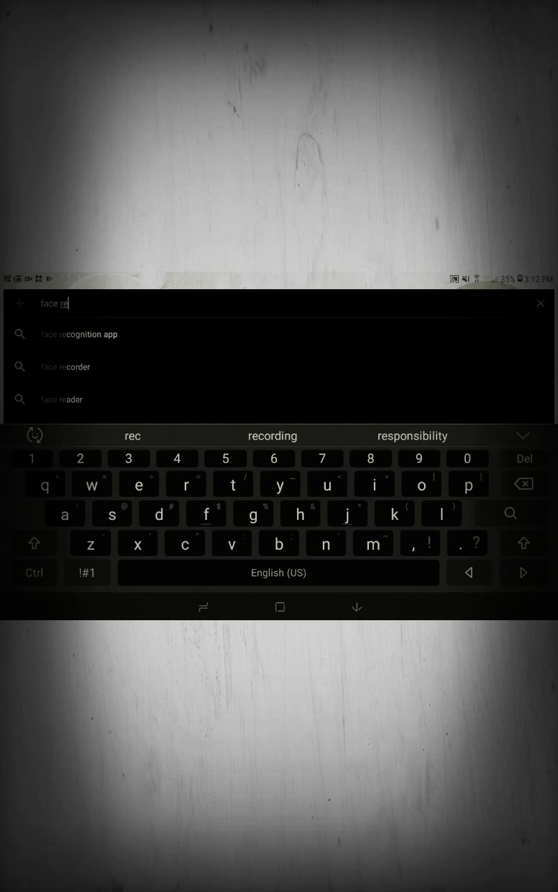
Step: Search for 'face recorder' and browse down through the results list
click(66, 367)
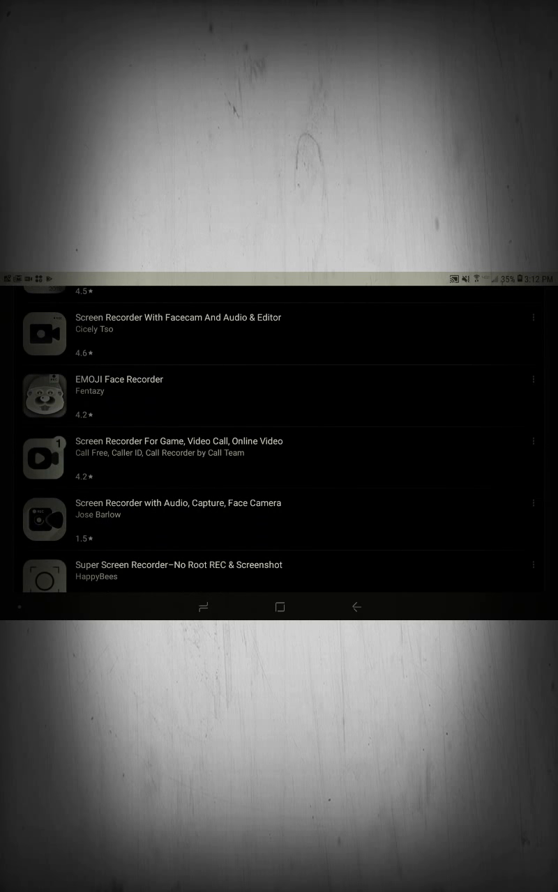
scroll(down, 3)
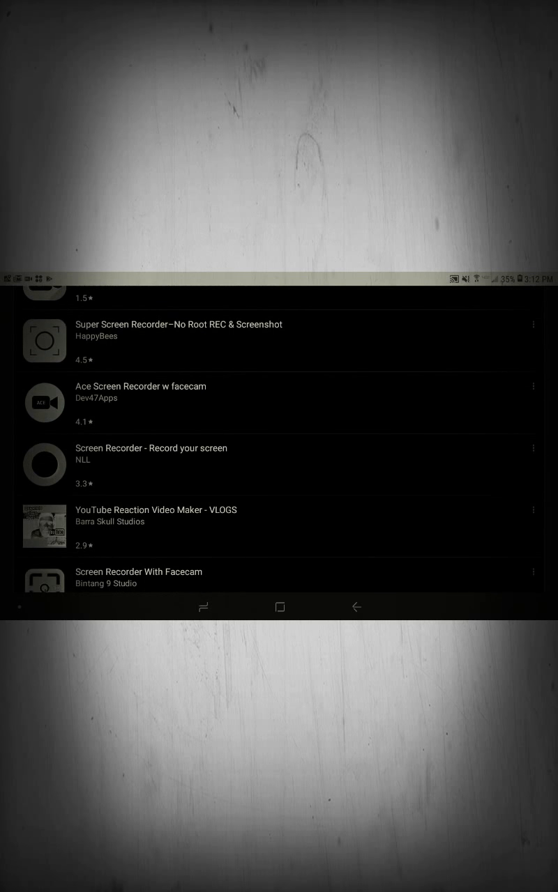
scroll(down, 3)
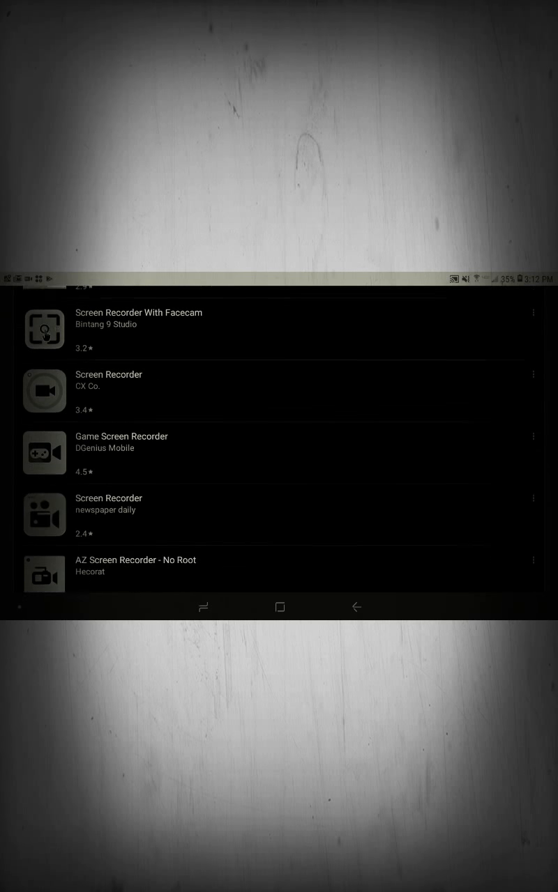
scroll(down, 3)
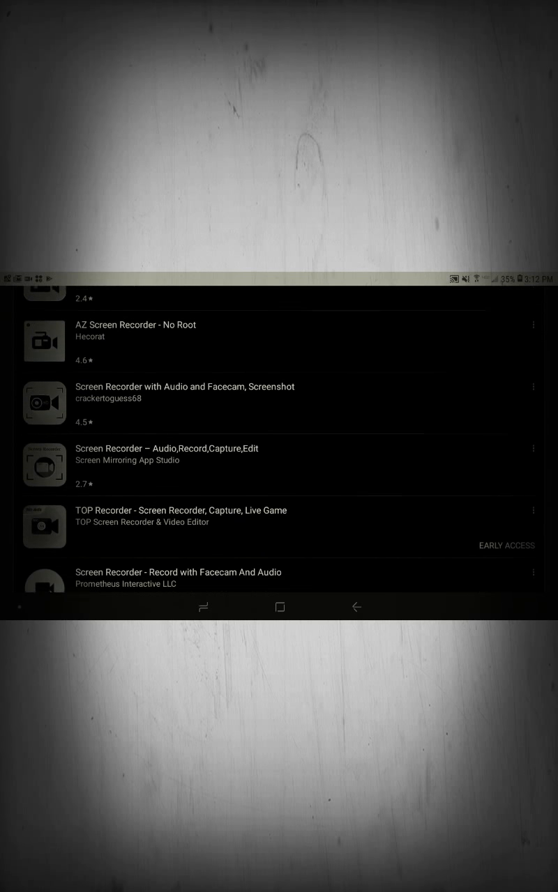
scroll(down, 3)
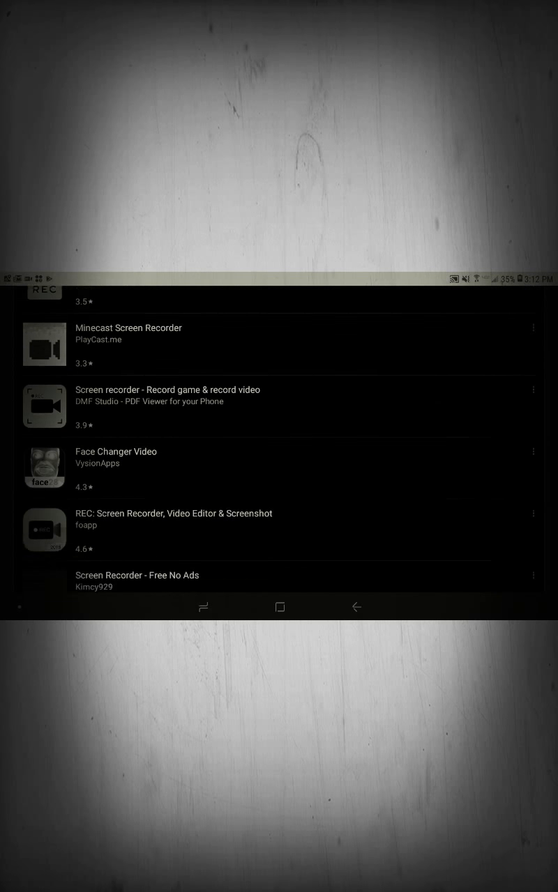
scroll(down, 3)
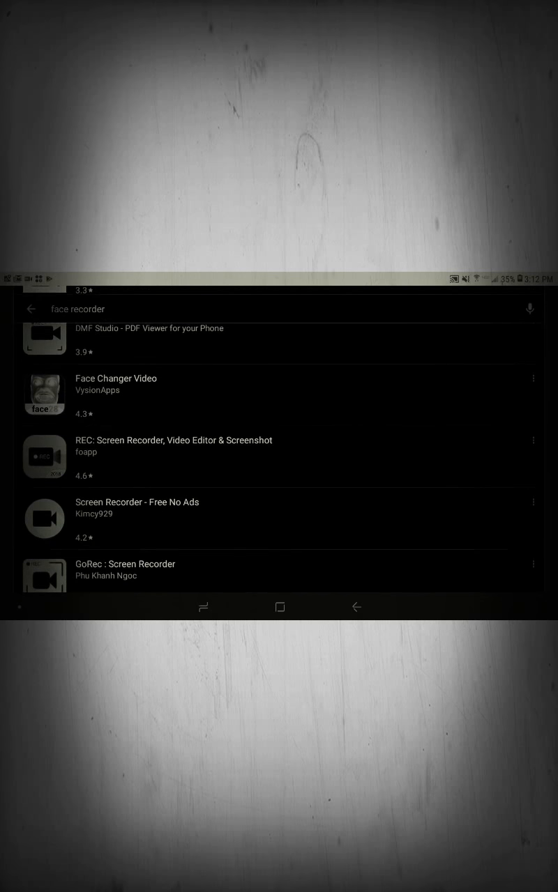
Step: View the Screen Recorder - Free No Ads listing and keep browsing the results
click(137, 518)
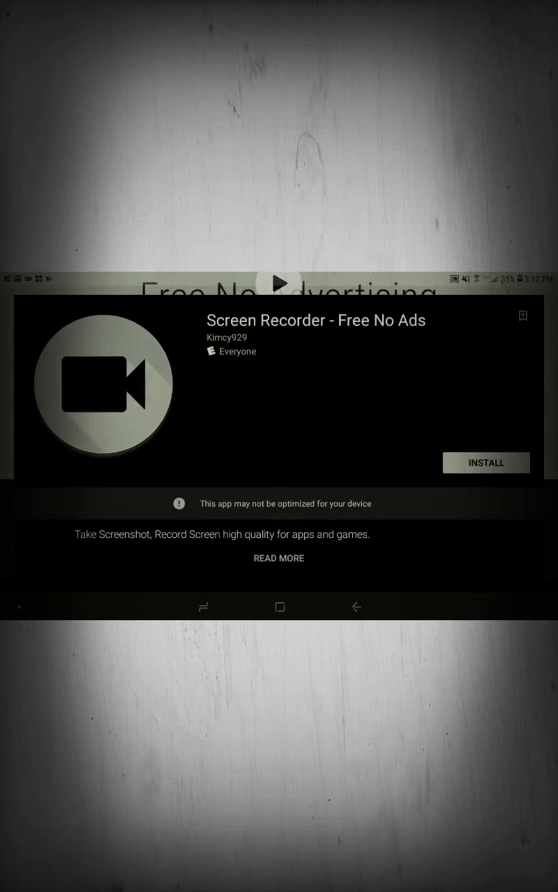
scroll(down, 3)
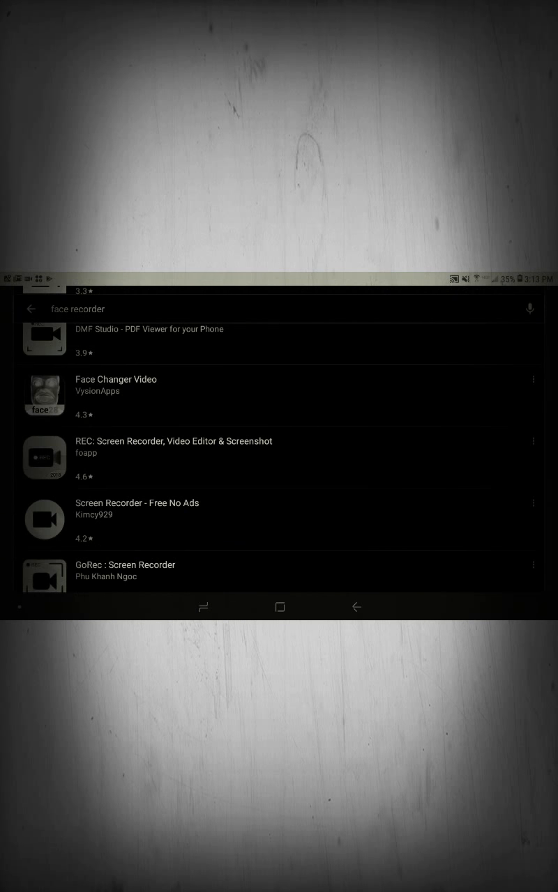
scroll(down, 3)
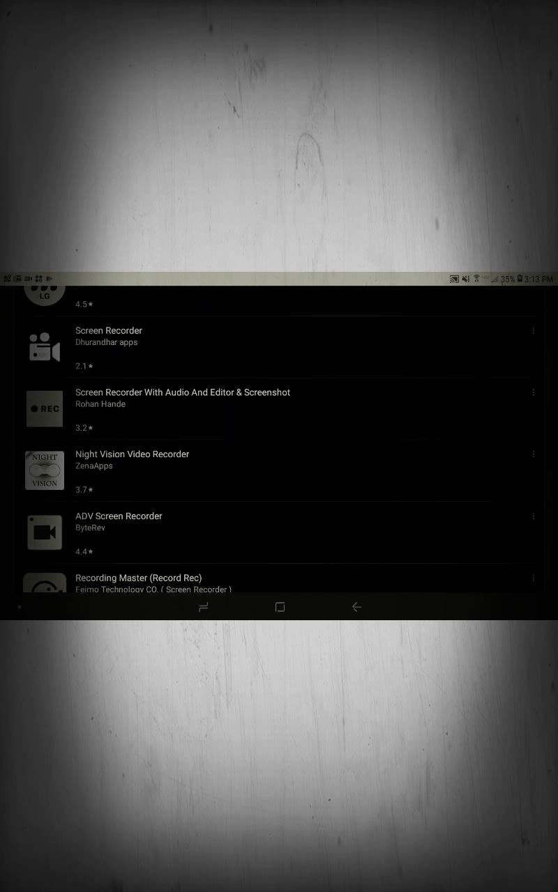
scroll(down, 3)
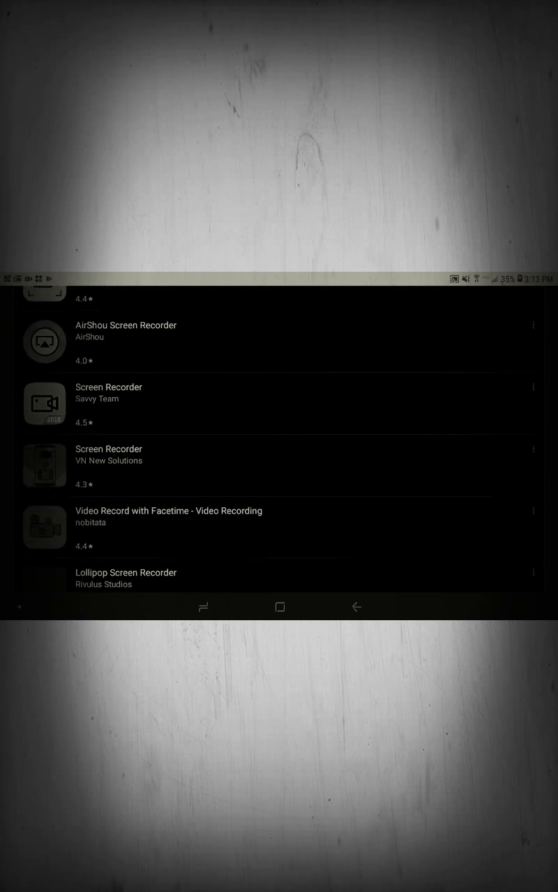
scroll(down, 3)
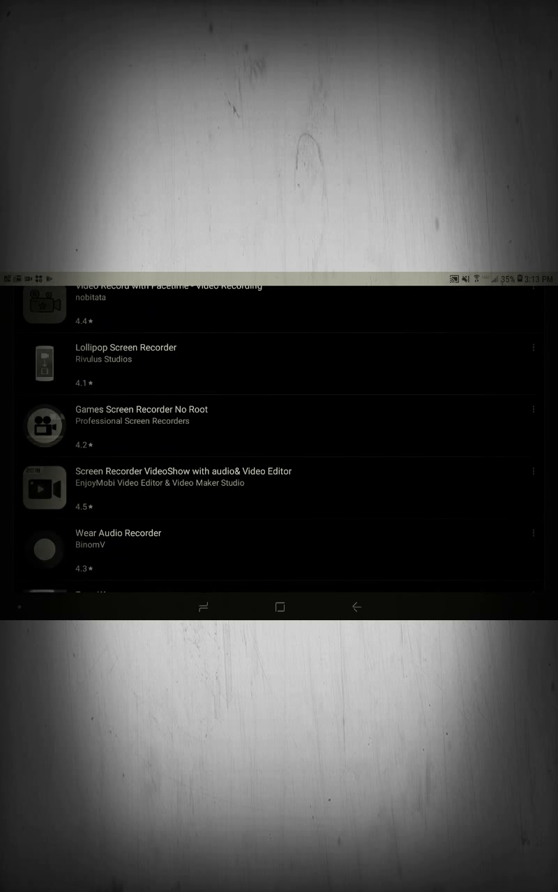
scroll(down, 3)
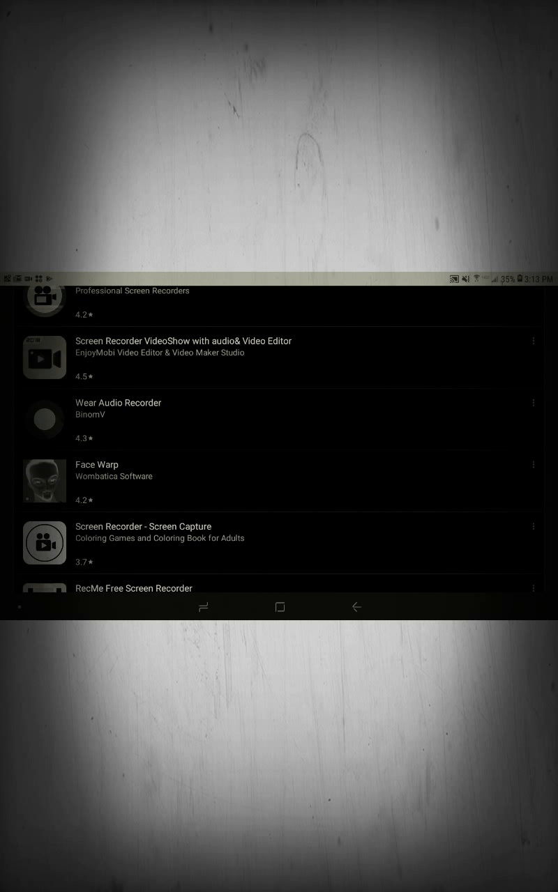
scroll(down, 3)
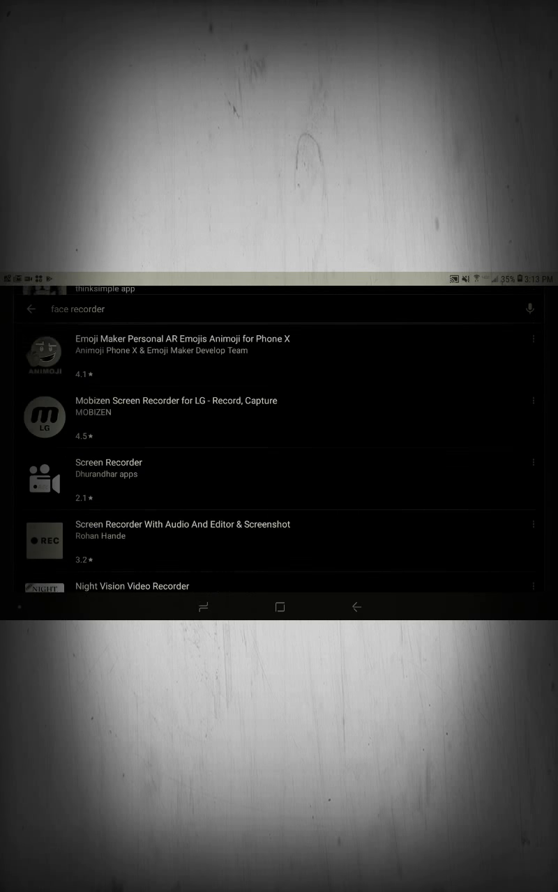
Step: Install Screen Recorder With Facecam by XimiSoft, accepting its permissions so the download starts
scroll(up, 3)
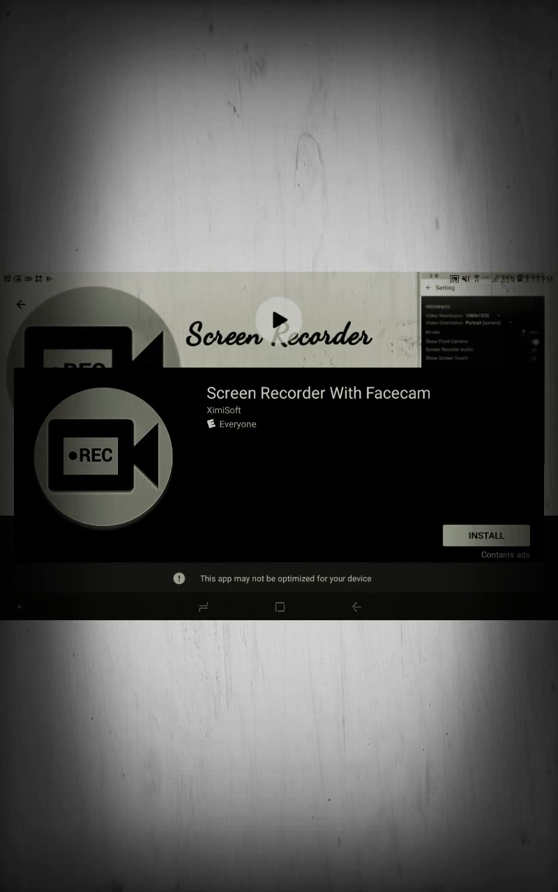
click(486, 536)
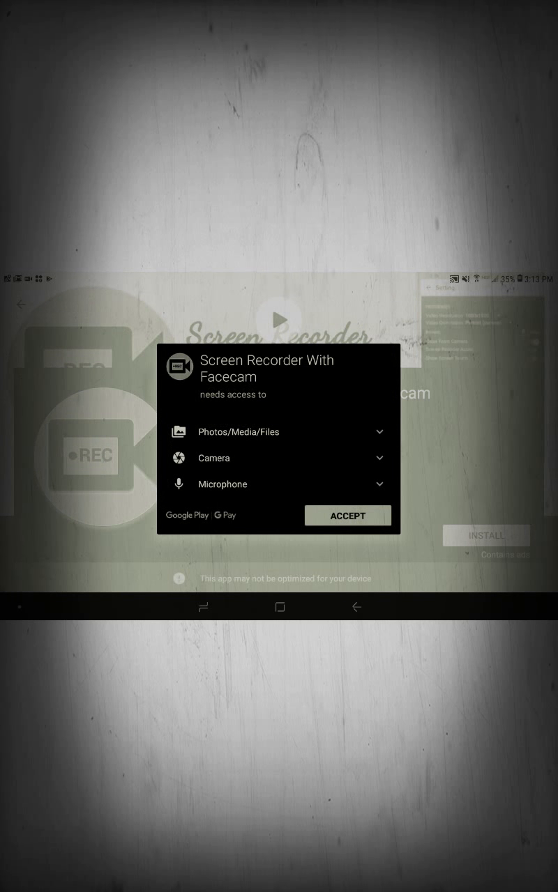
click(347, 515)
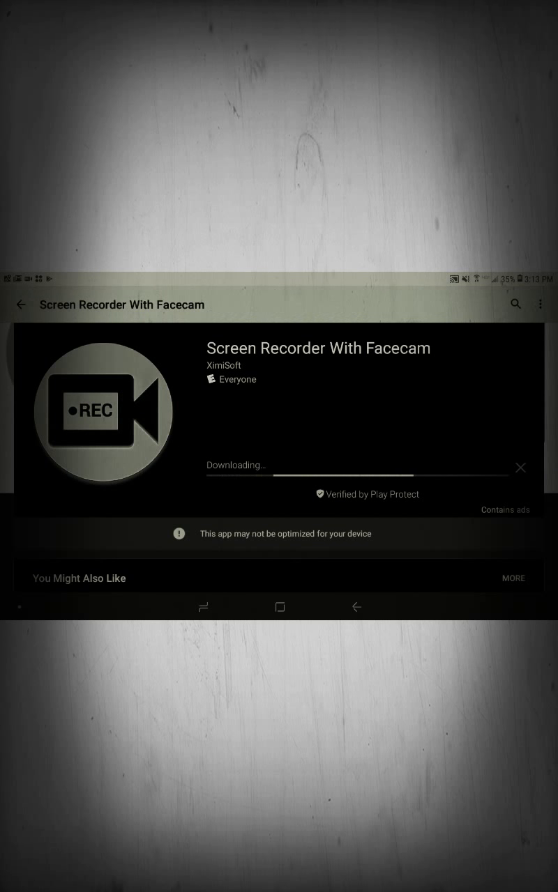